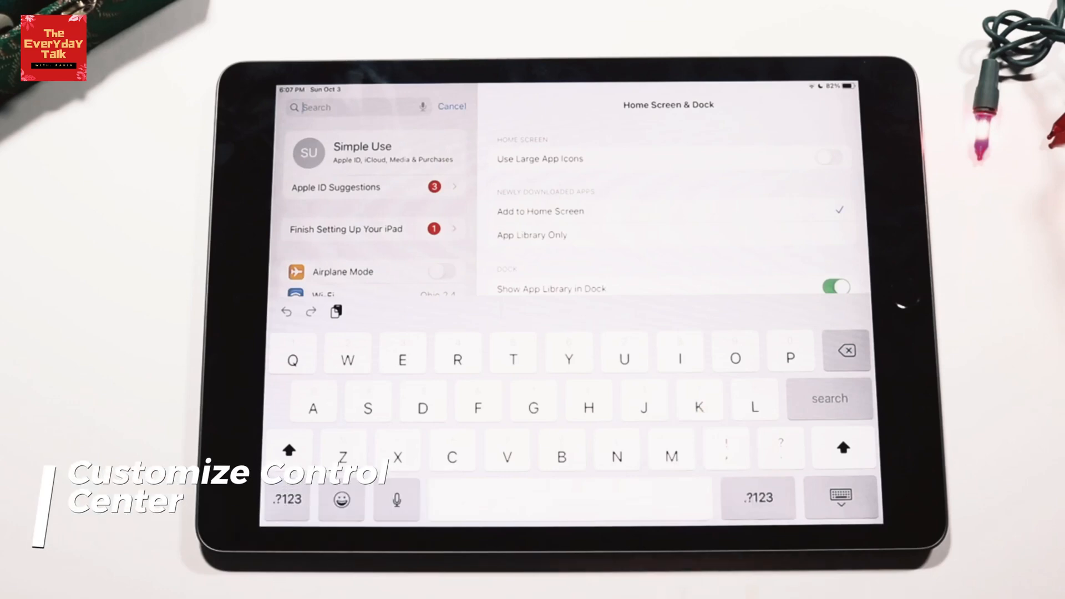
Step: Search Settings for "Bright" and open the Display & Brightness page from the results
text(B)
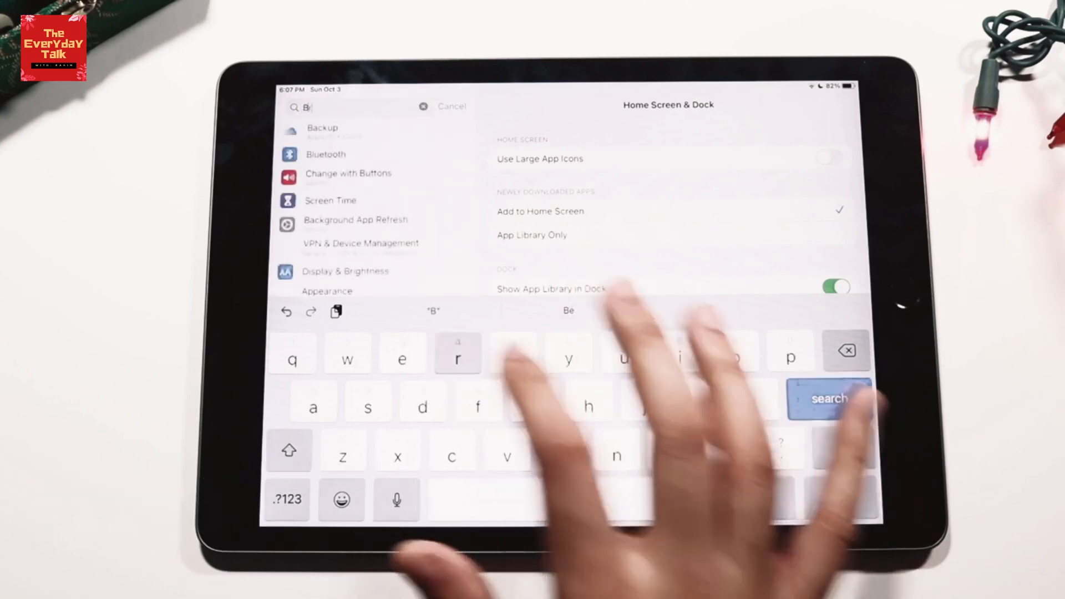
text(right)
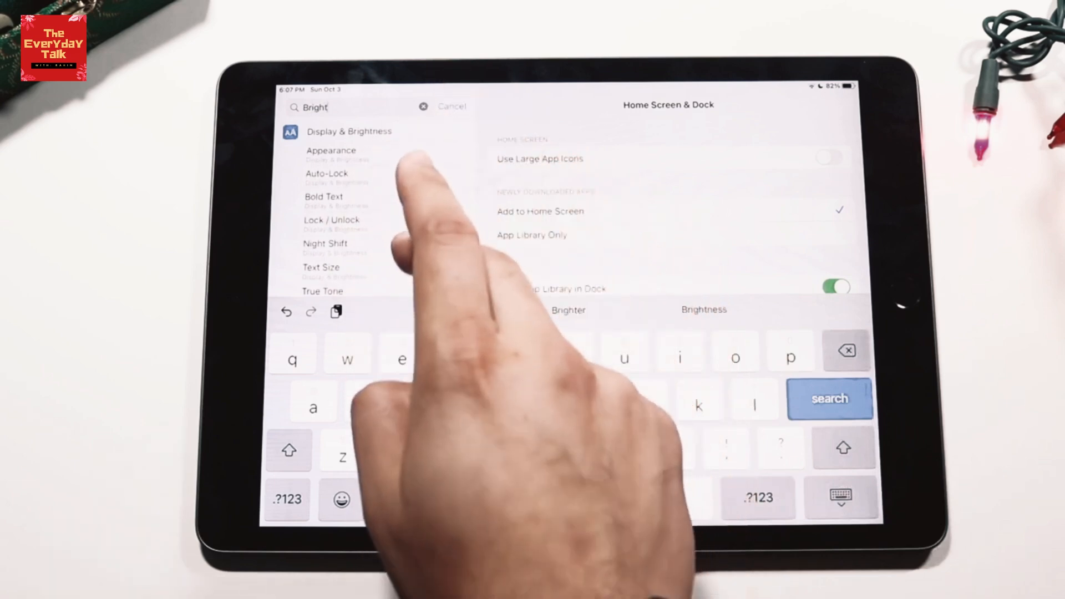
click(348, 131)
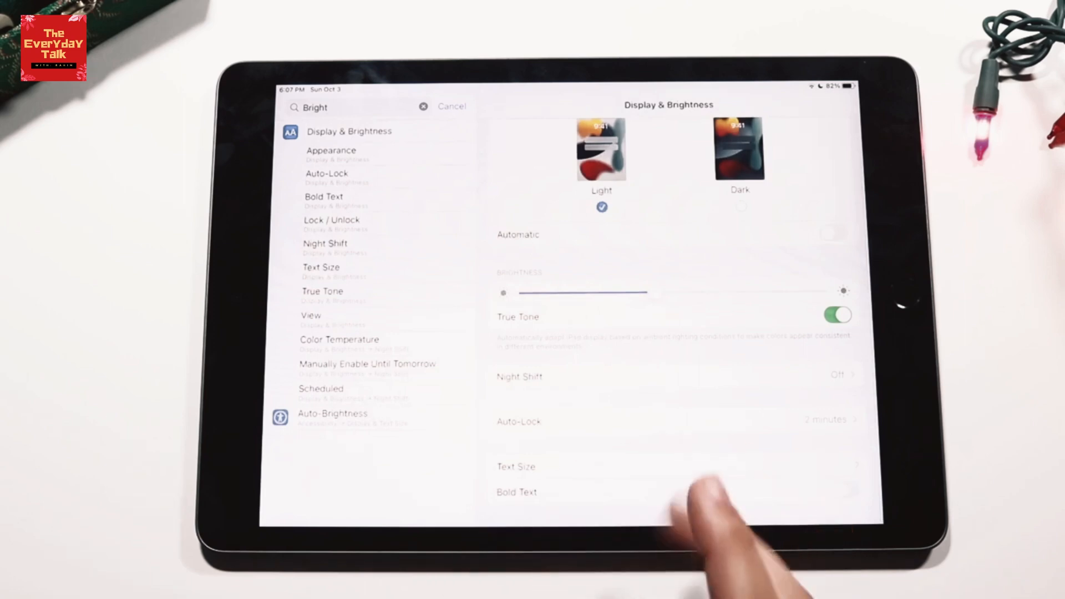
Step: Cancel the search, go into General and open the About page with device details
click(452, 106)
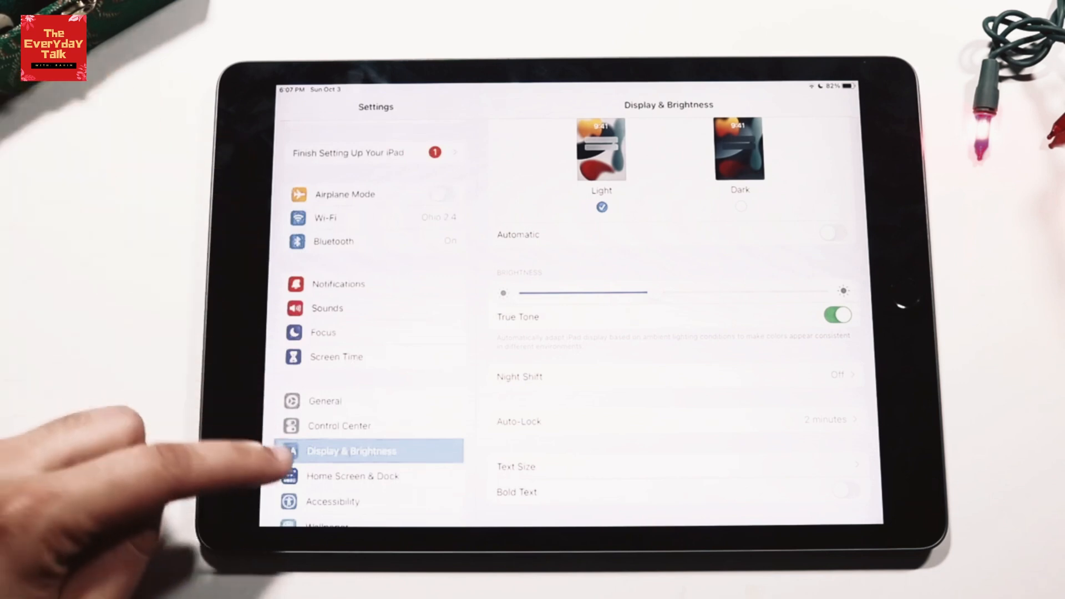
scroll(down, 3)
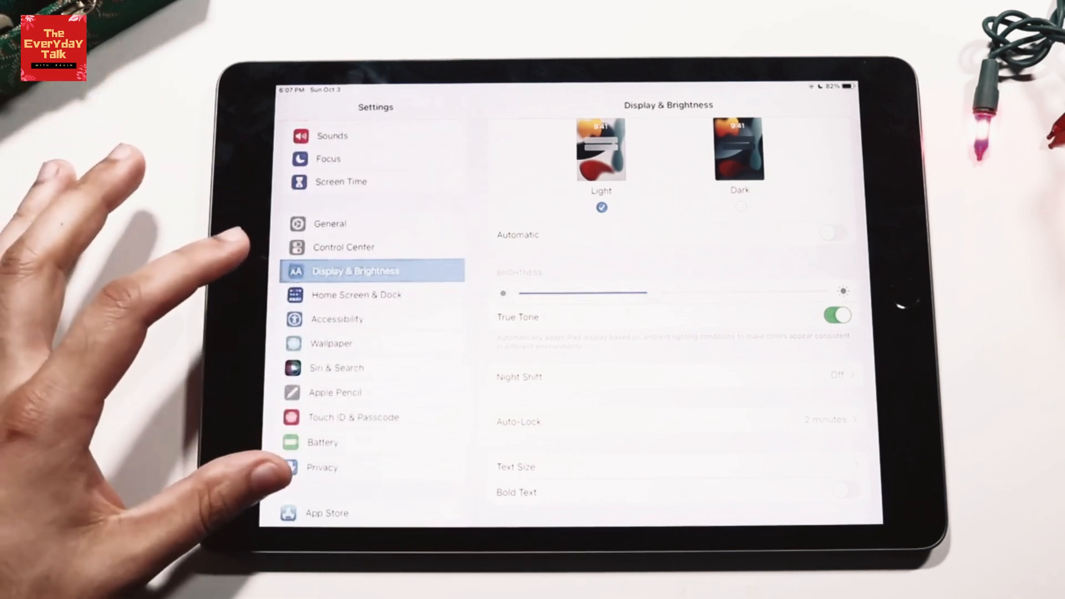
mouse_move(330, 223)
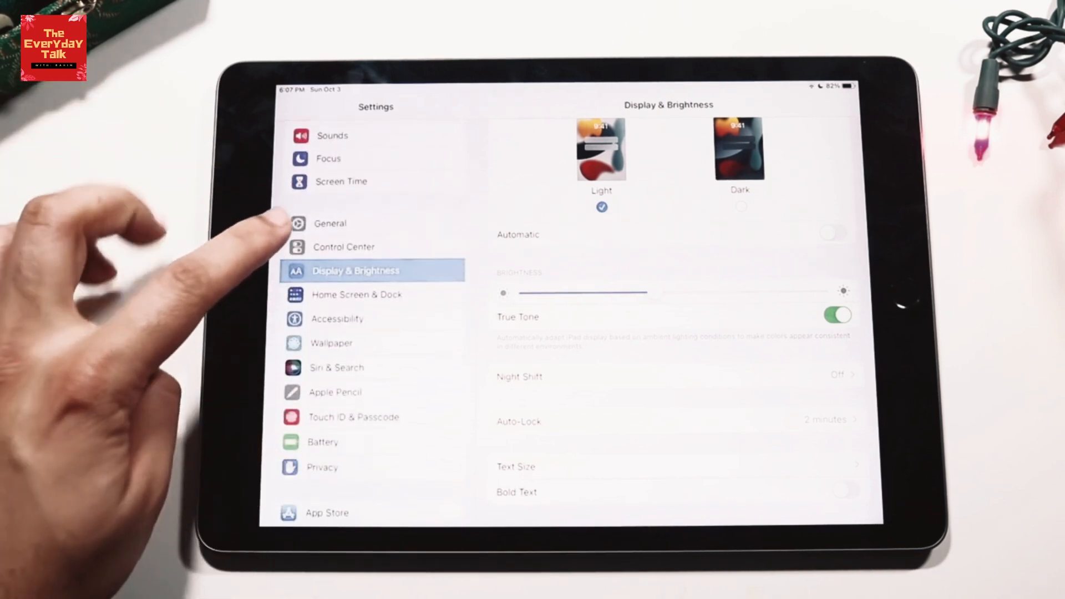
click(331, 222)
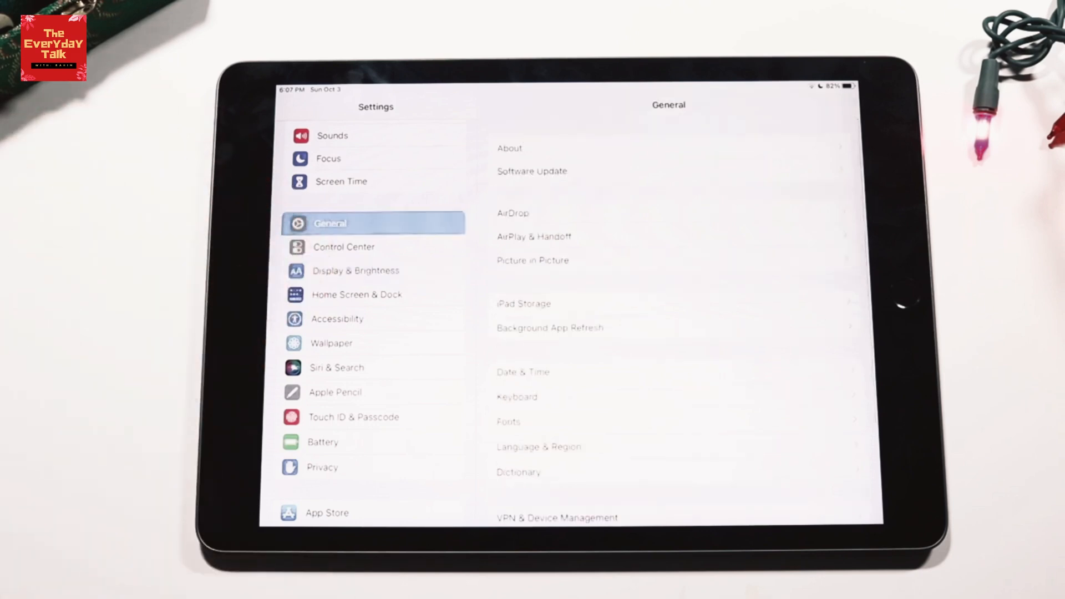
click(509, 148)
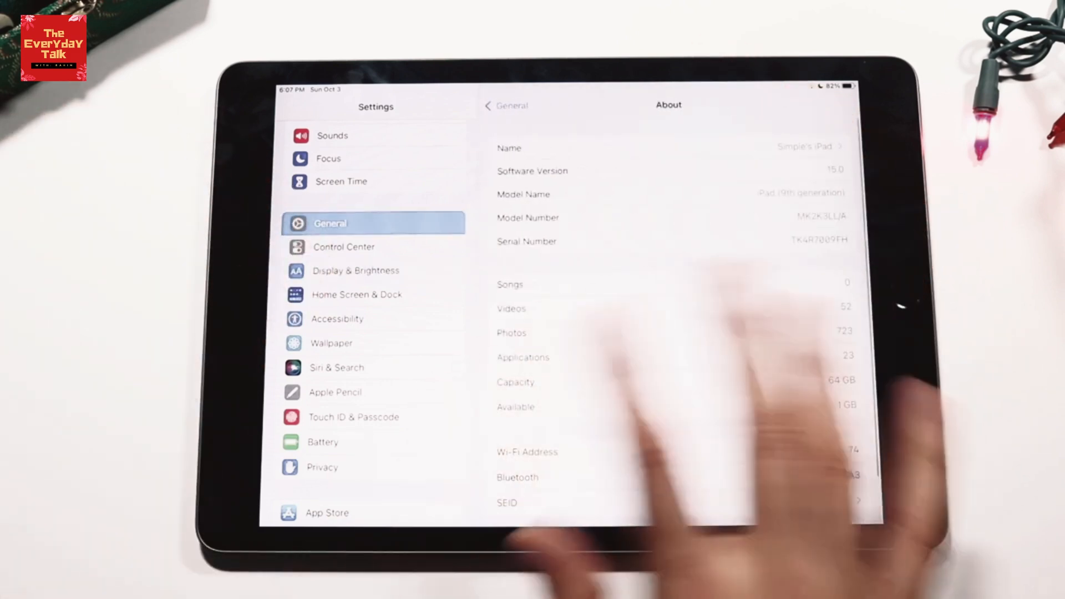